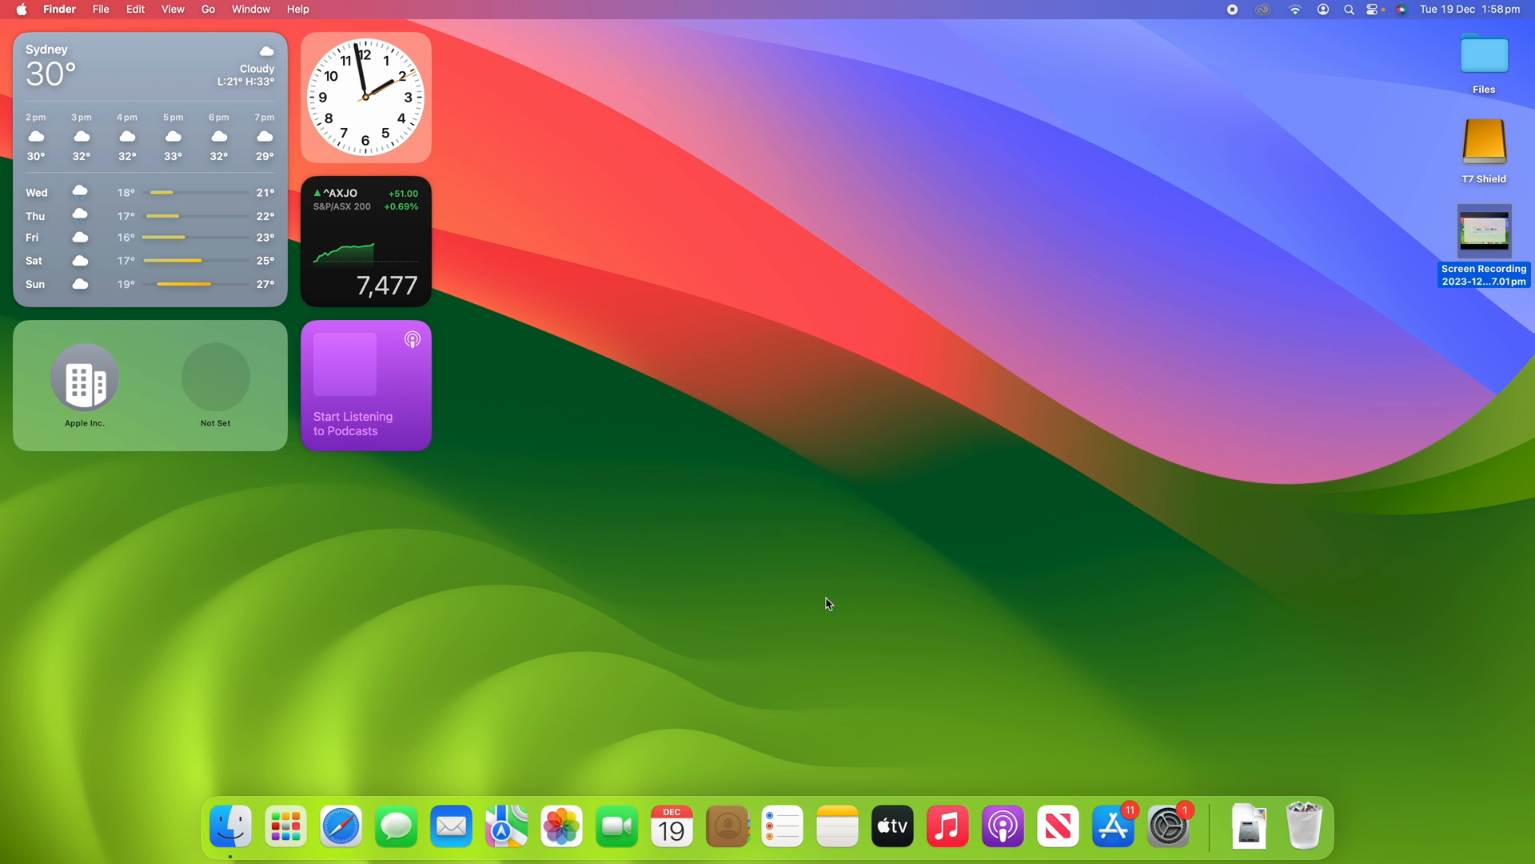
pyautogui.moveTo(339, 835)
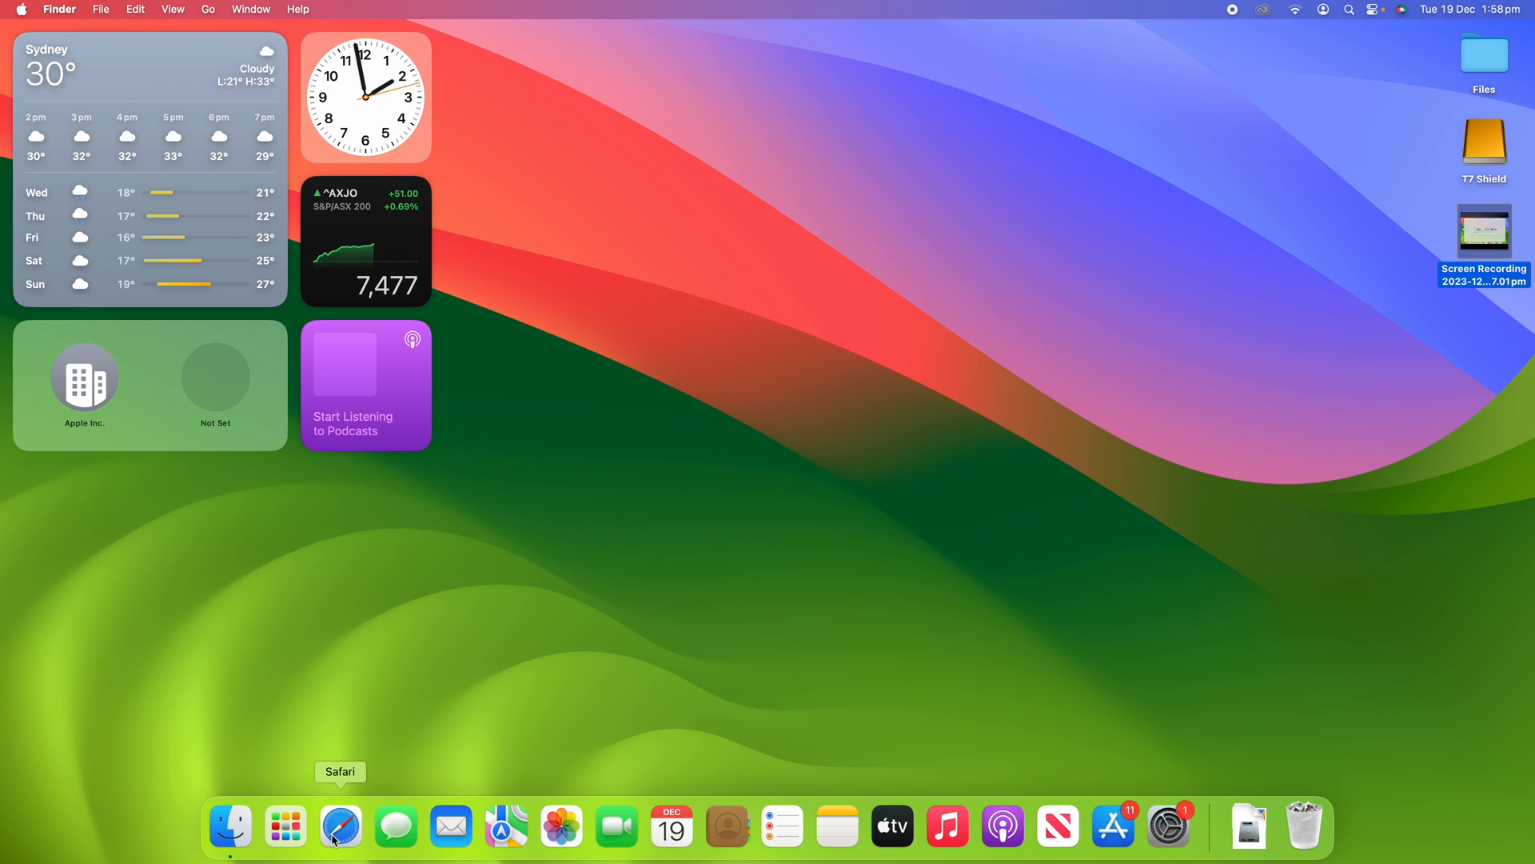
# Launch Safari from the Dock so its Favourites start page appears
pyautogui.click(339, 830)
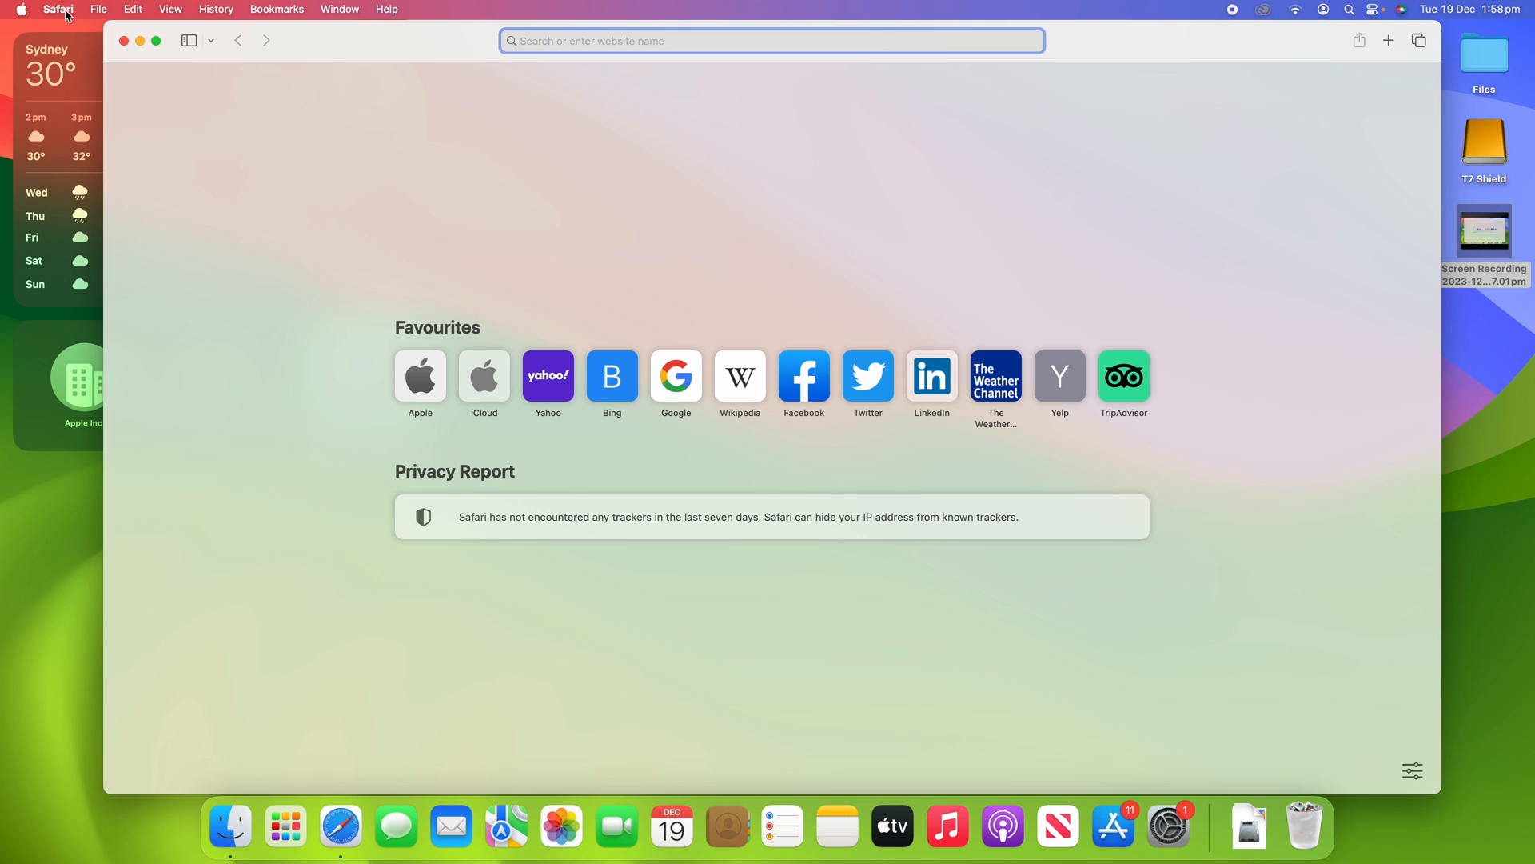
# Bring up Safari's Settings window on the General preferences
pyautogui.click(61, 8)
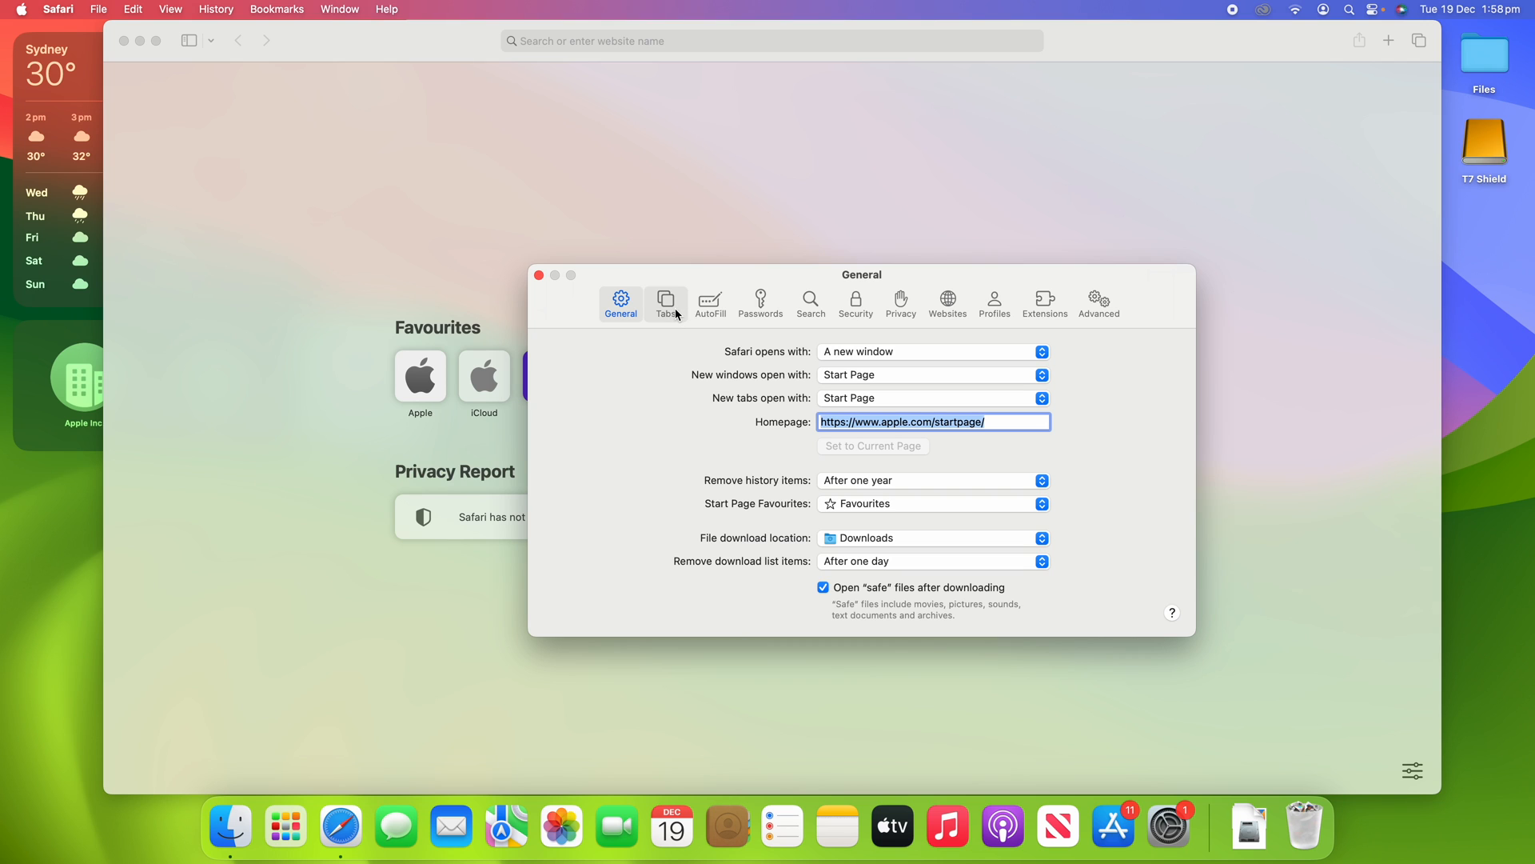
# In the Tabs pane, try 'Automatically close tabs' After one month, then set it to After one day
pyautogui.click(665, 297)
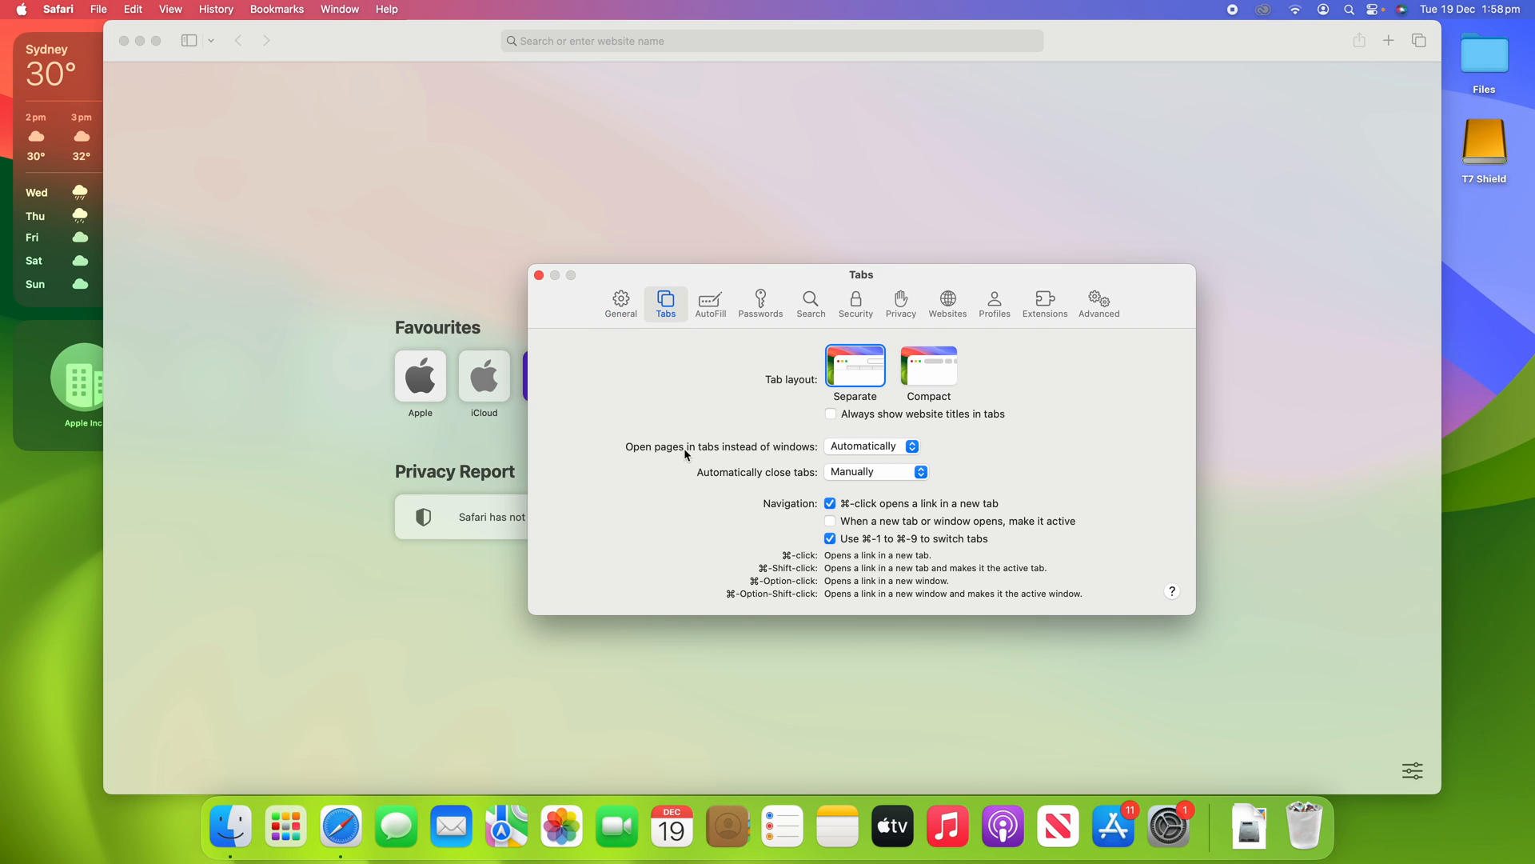
pyautogui.moveTo(703, 472)
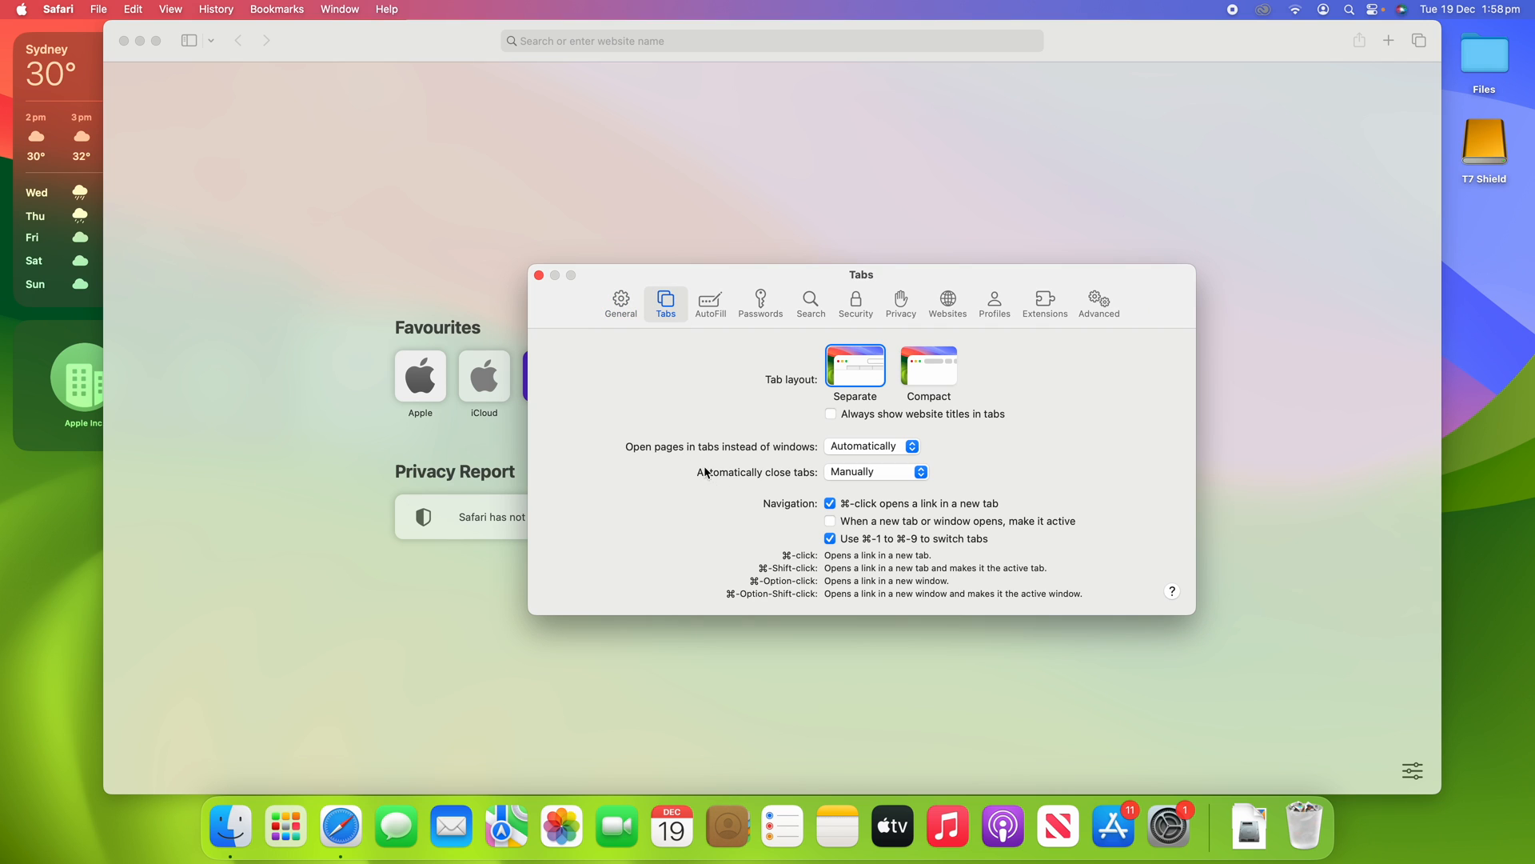
pyautogui.moveTo(696, 484)
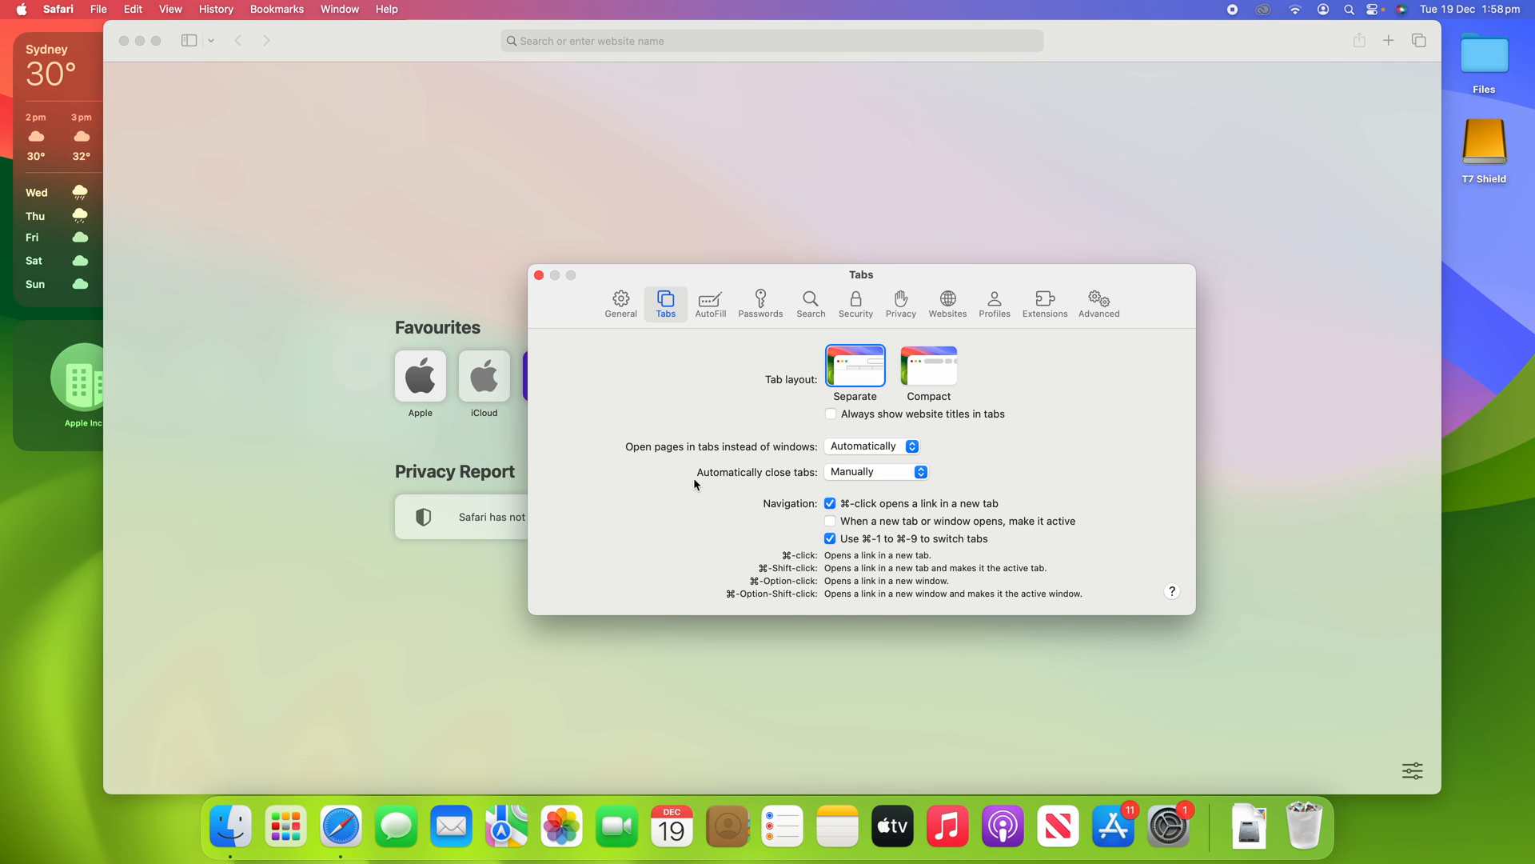
pyautogui.click(874, 470)
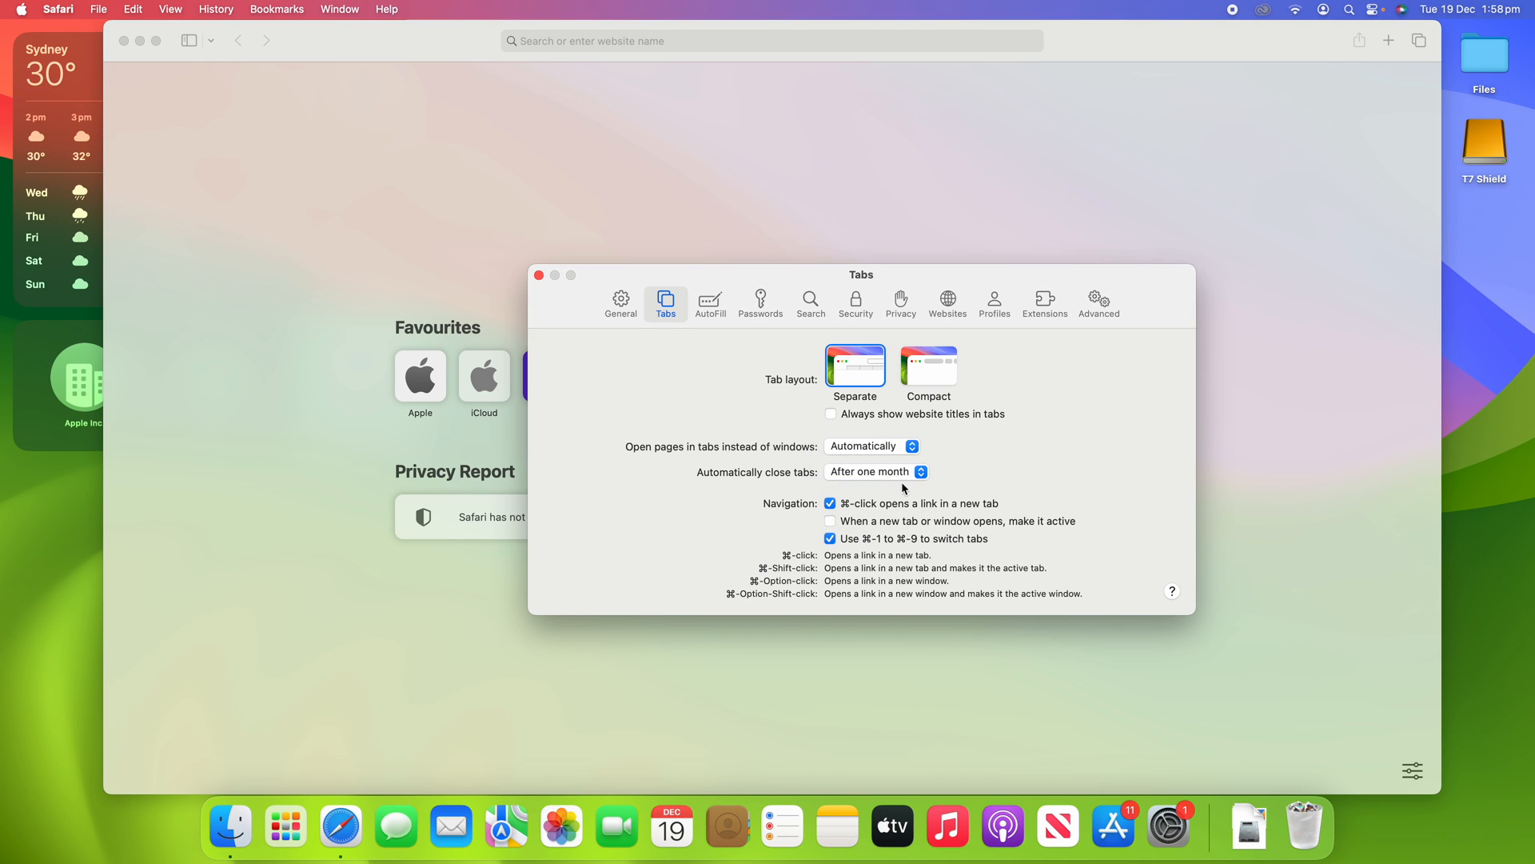
pyautogui.click(873, 471)
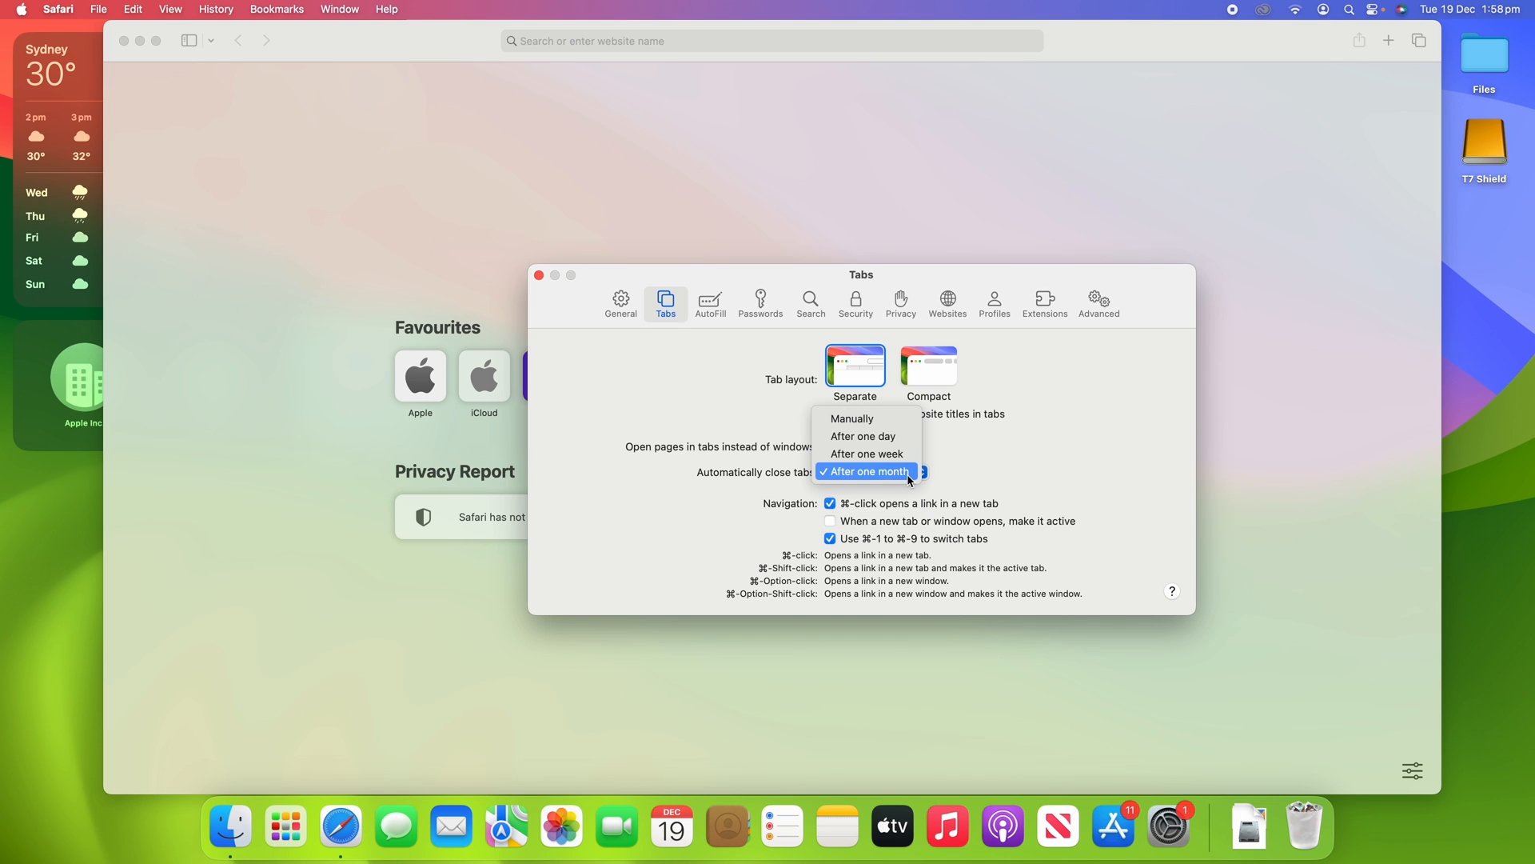
pyautogui.click(864, 470)
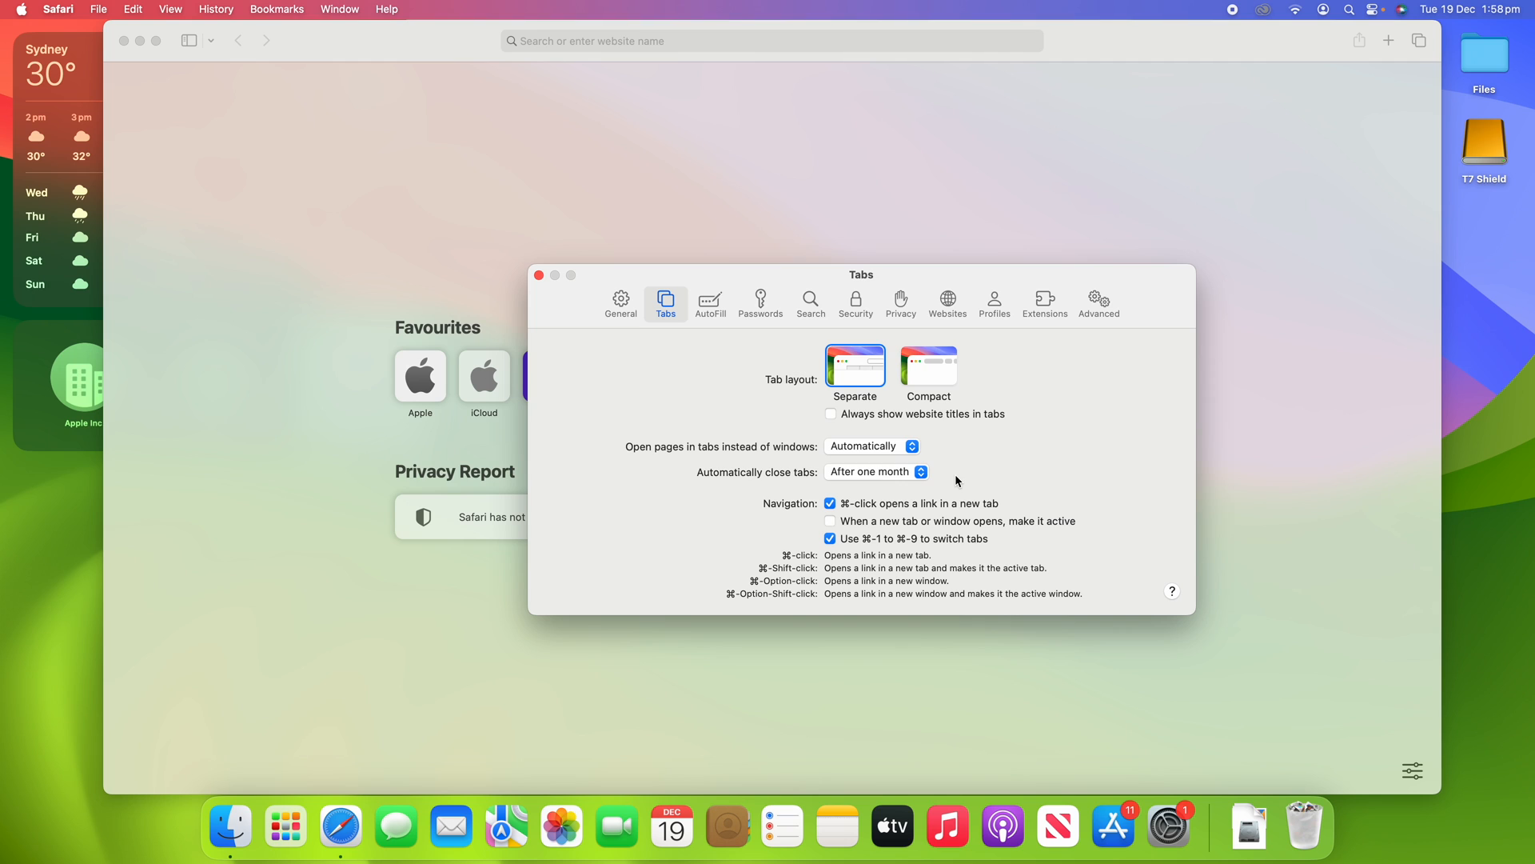
pyautogui.click(873, 472)
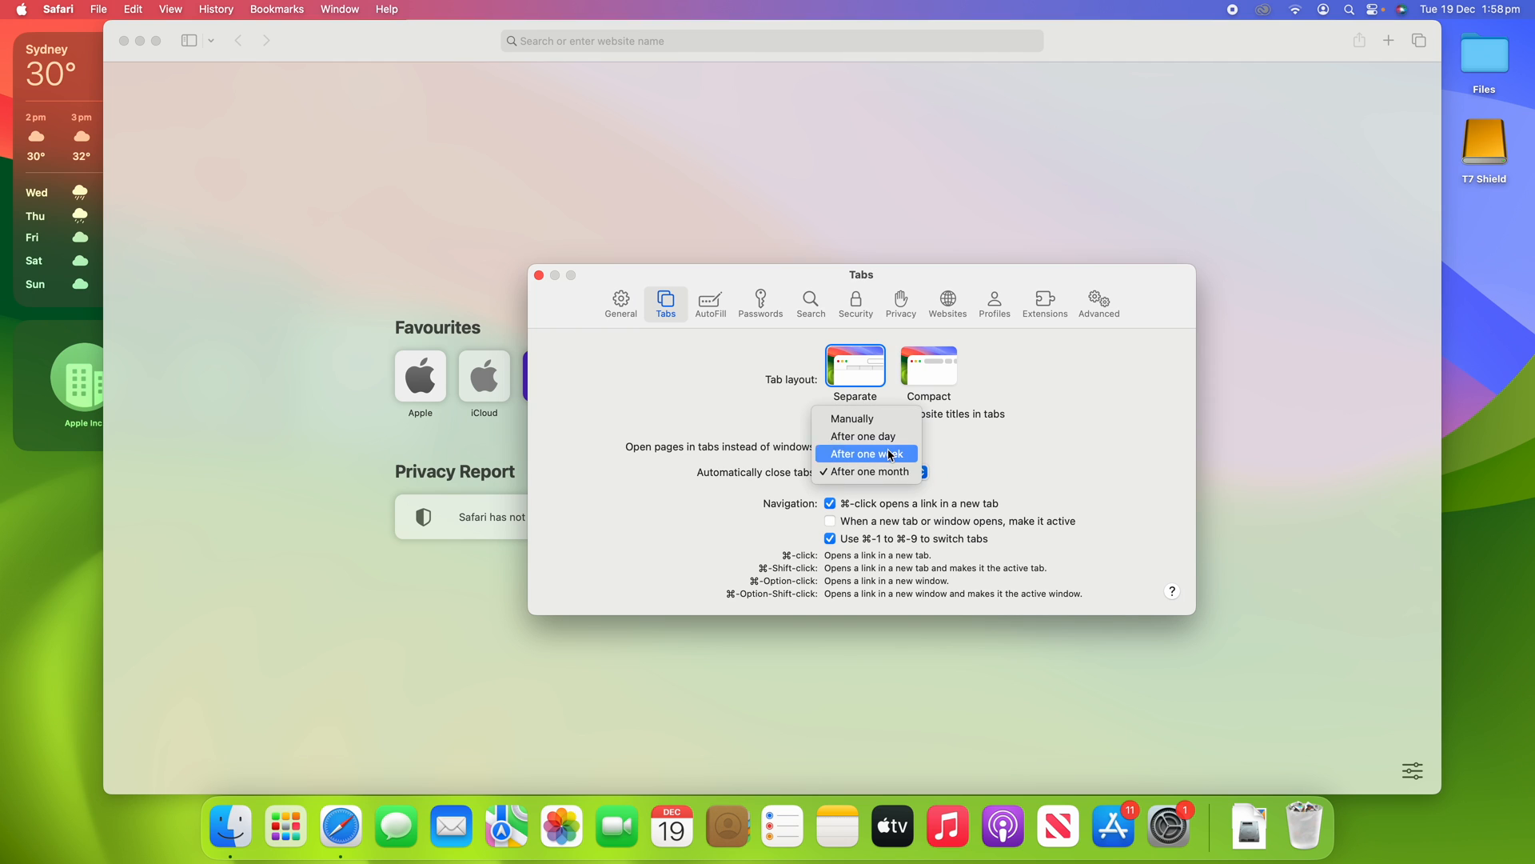
pyautogui.click(864, 435)
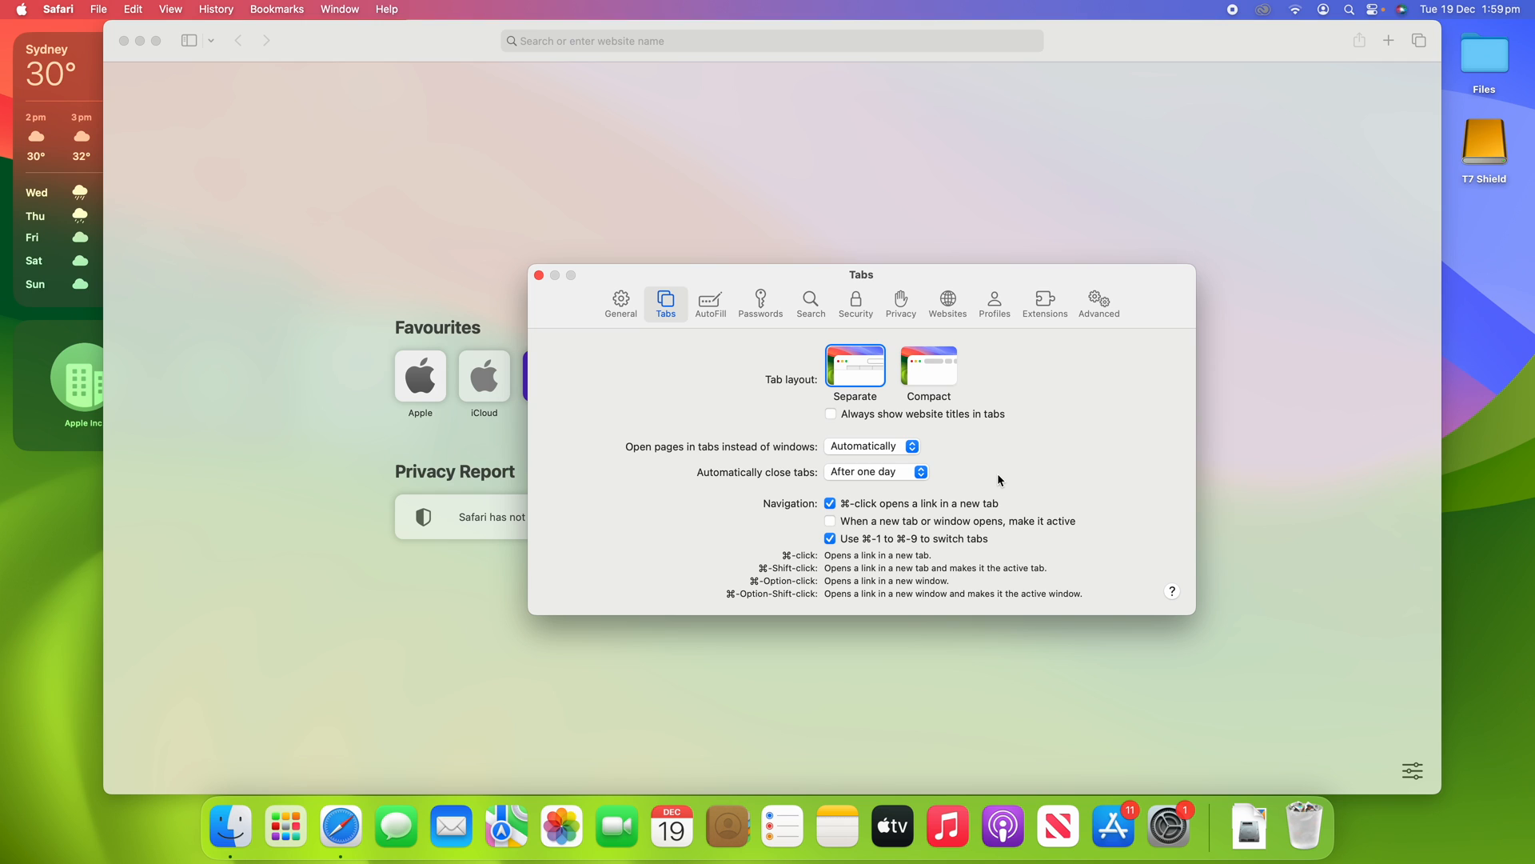
# Set 'Automatically close tabs' back to Manually and keep that choice
pyautogui.click(876, 472)
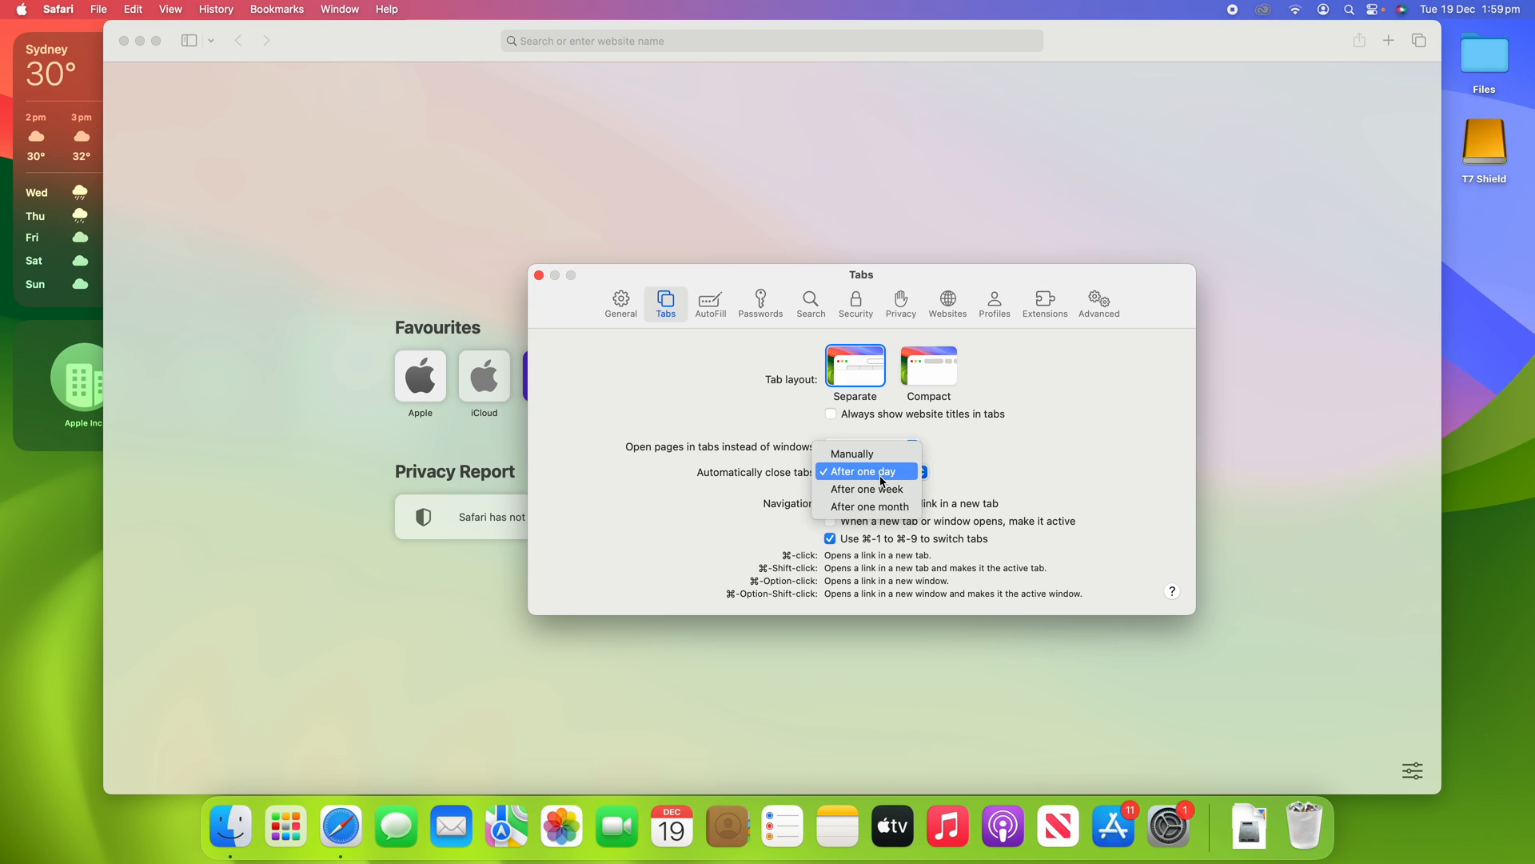
pyautogui.moveTo(877, 454)
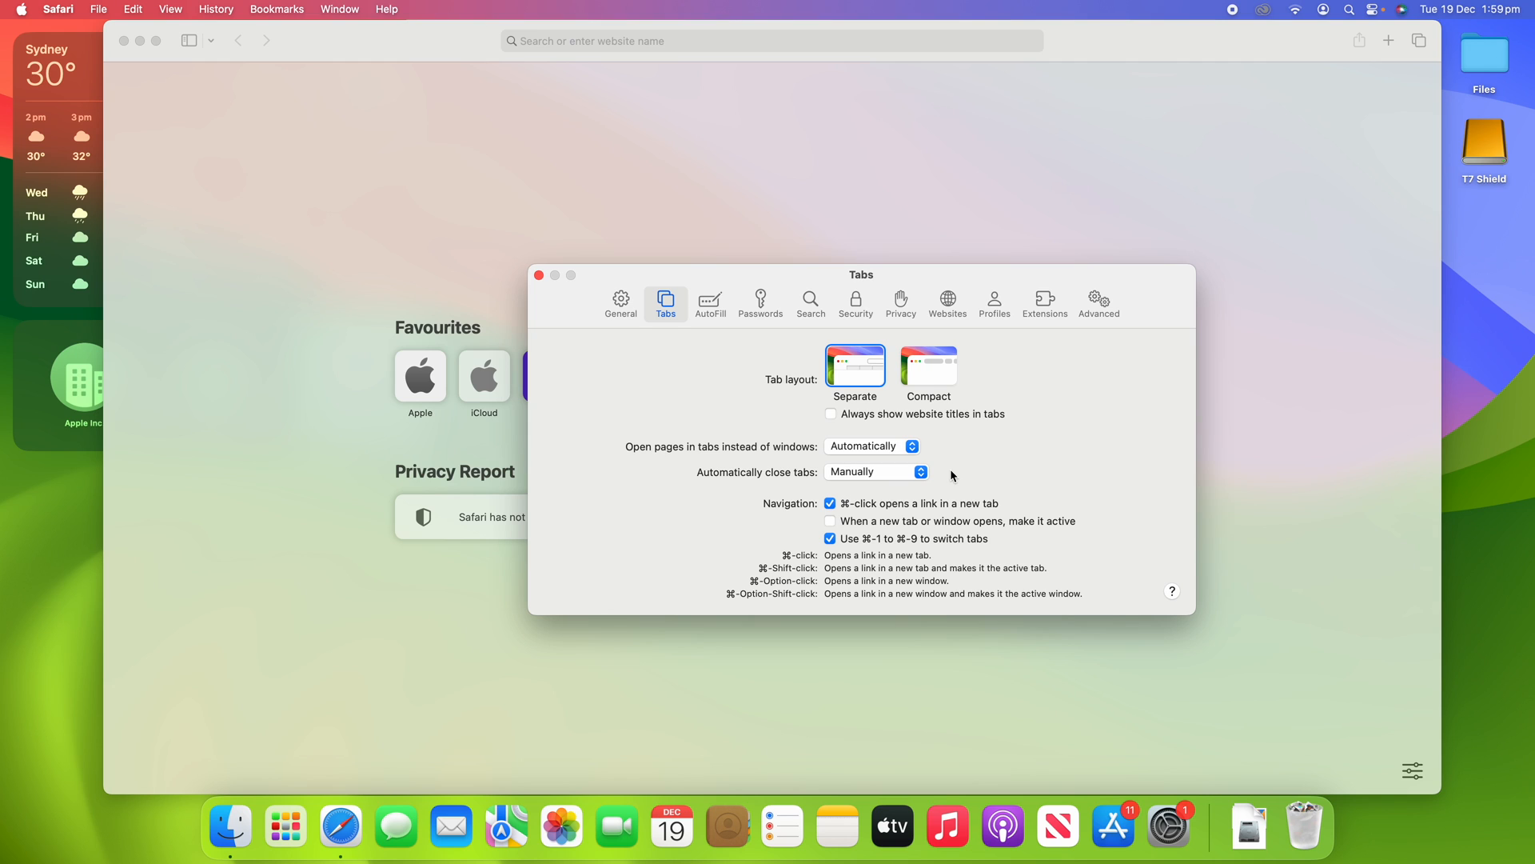
pyautogui.click(919, 470)
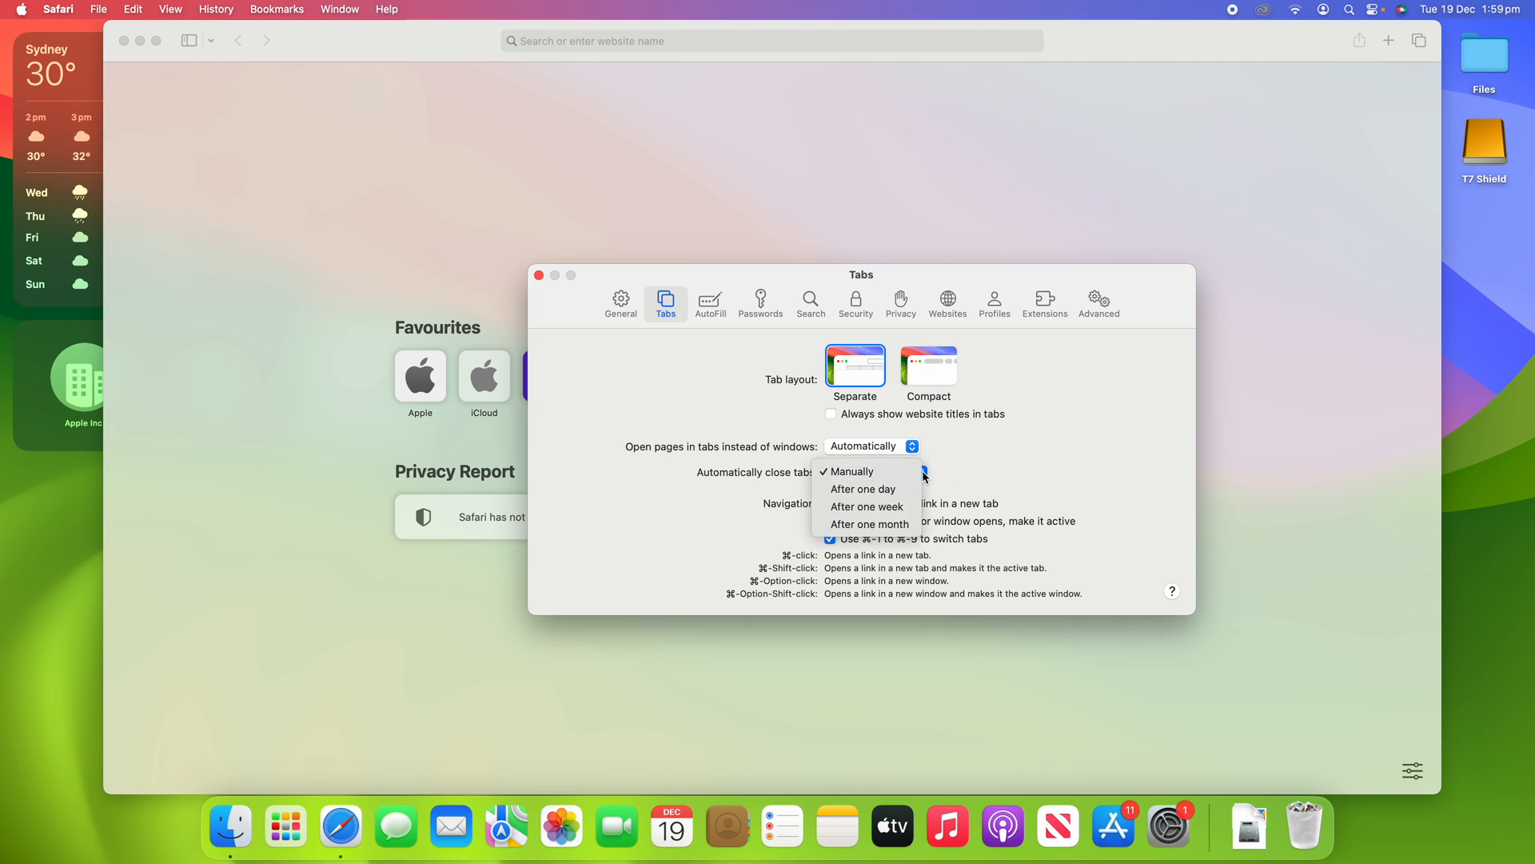
pyautogui.moveTo(966, 454)
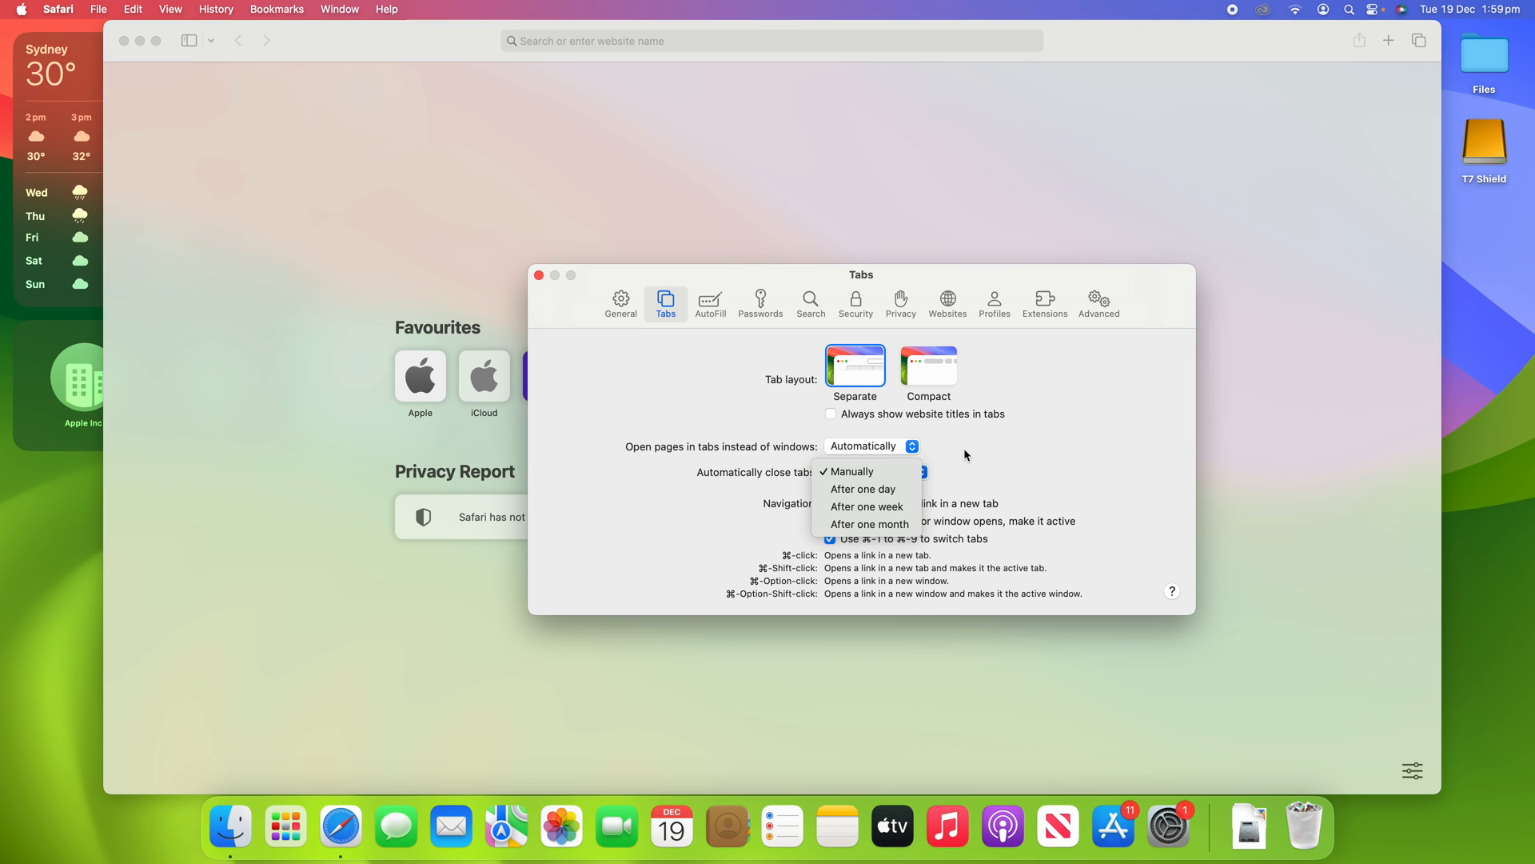
pyautogui.click(851, 470)
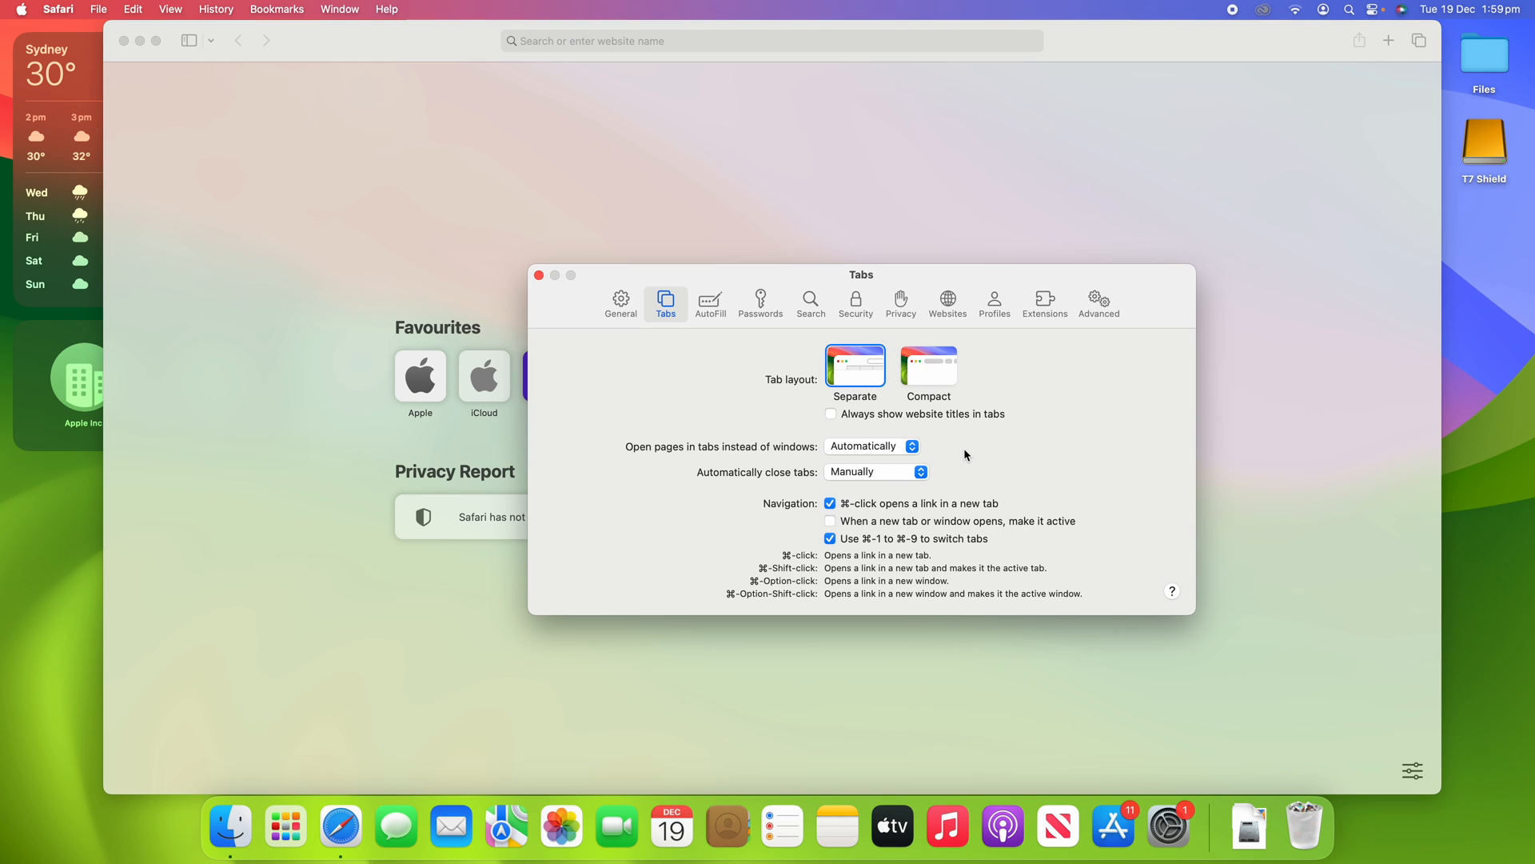
pyautogui.moveTo(944, 568)
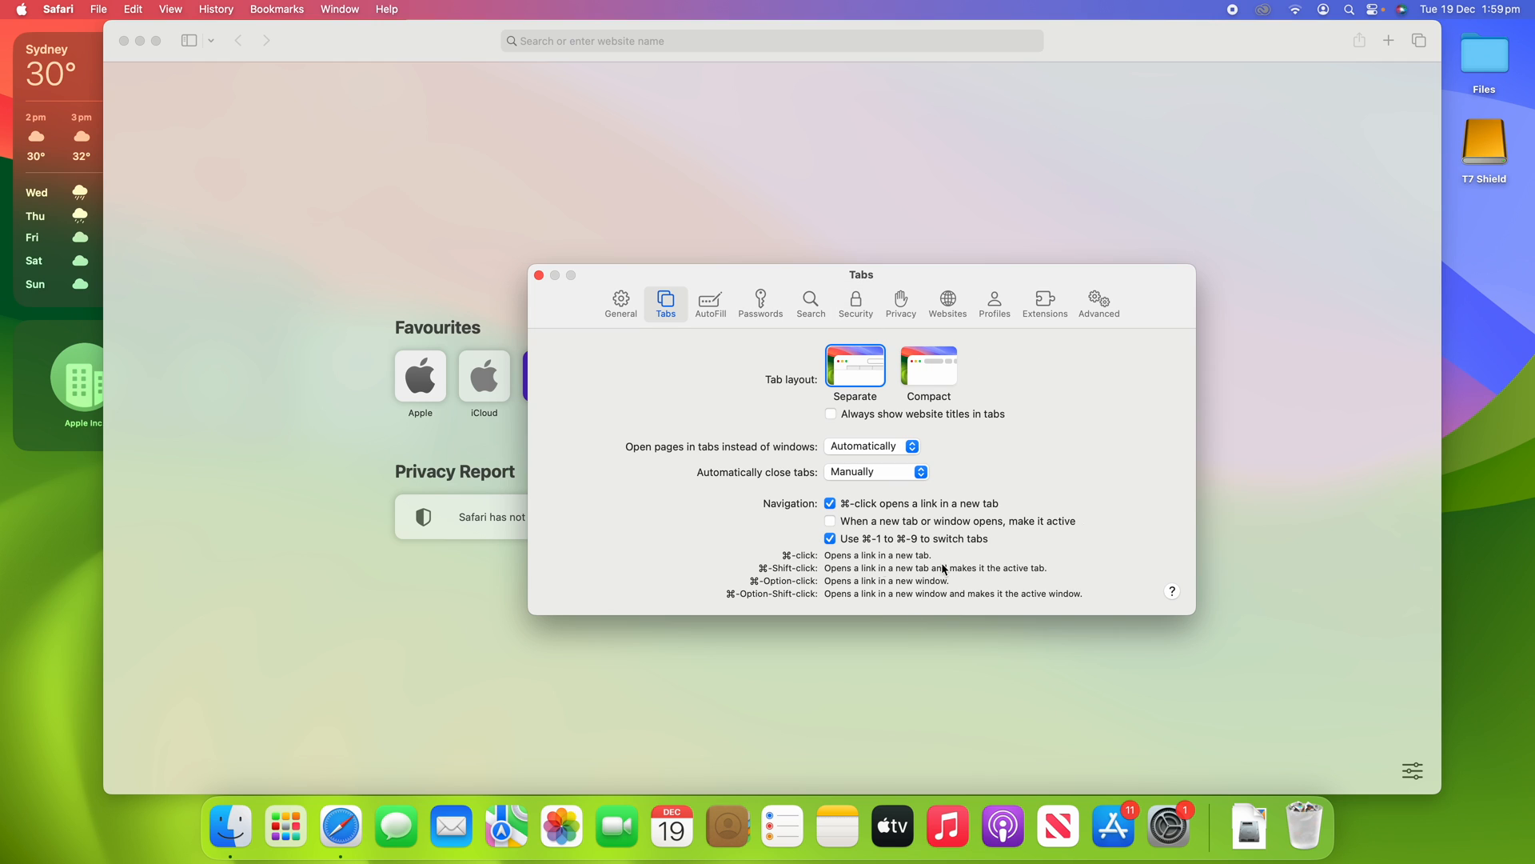
pyautogui.moveTo(1091, 449)
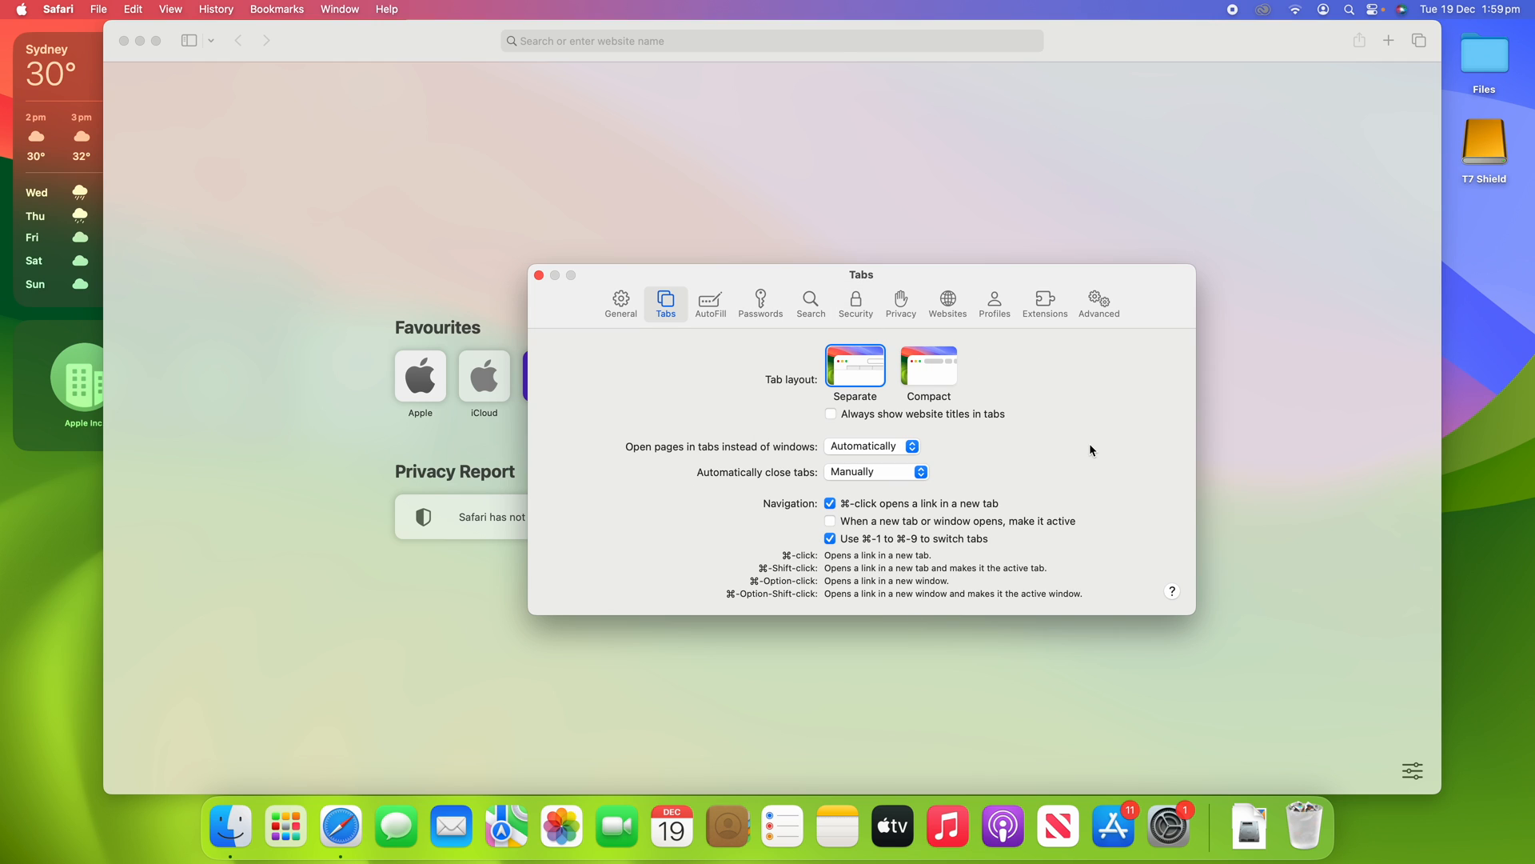
pyautogui.moveTo(1140, 436)
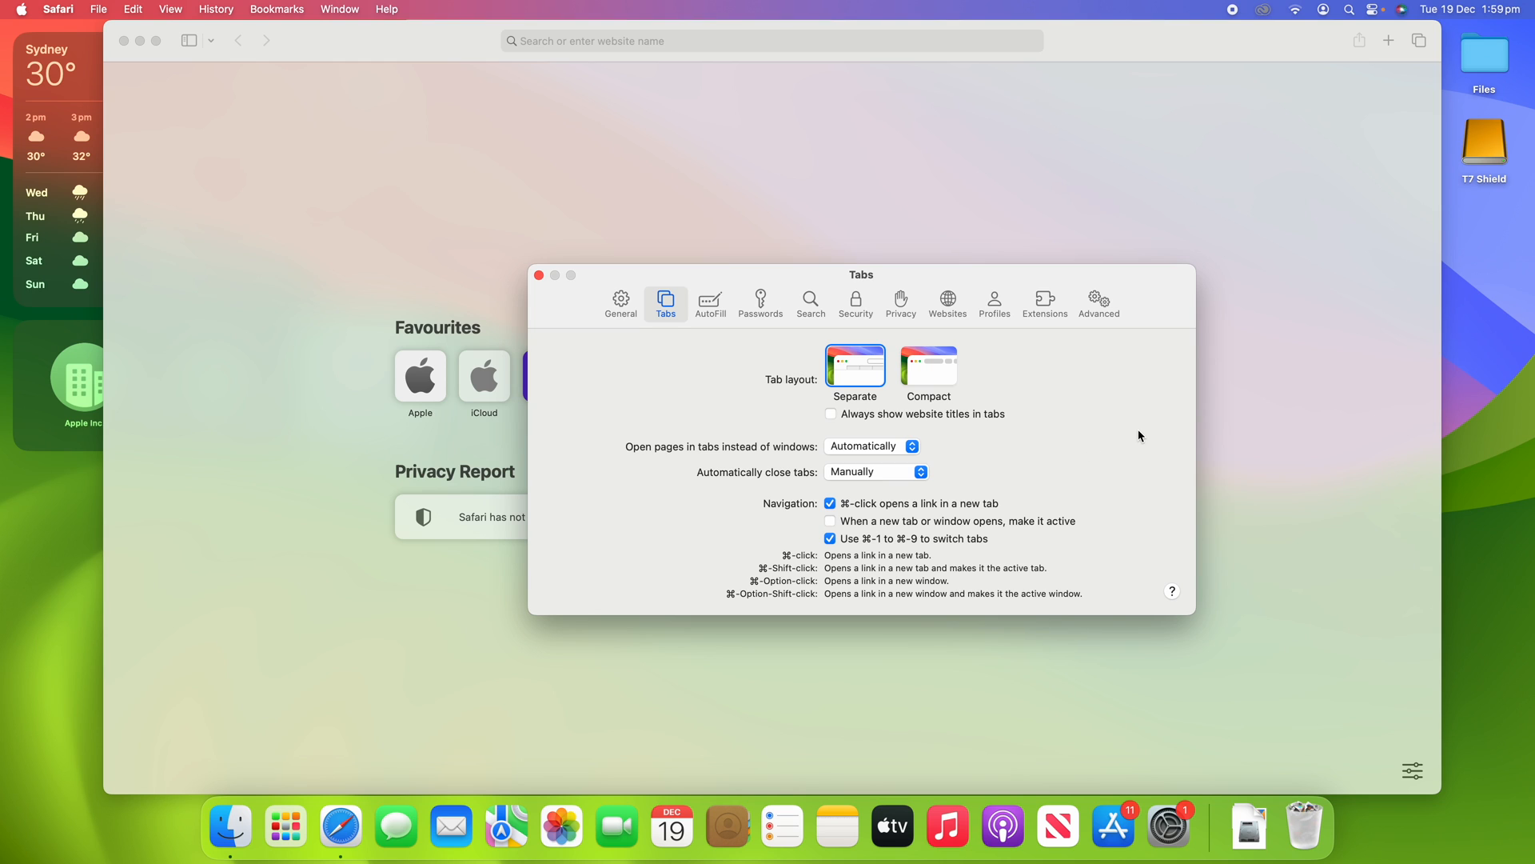
pyautogui.moveTo(666, 318)
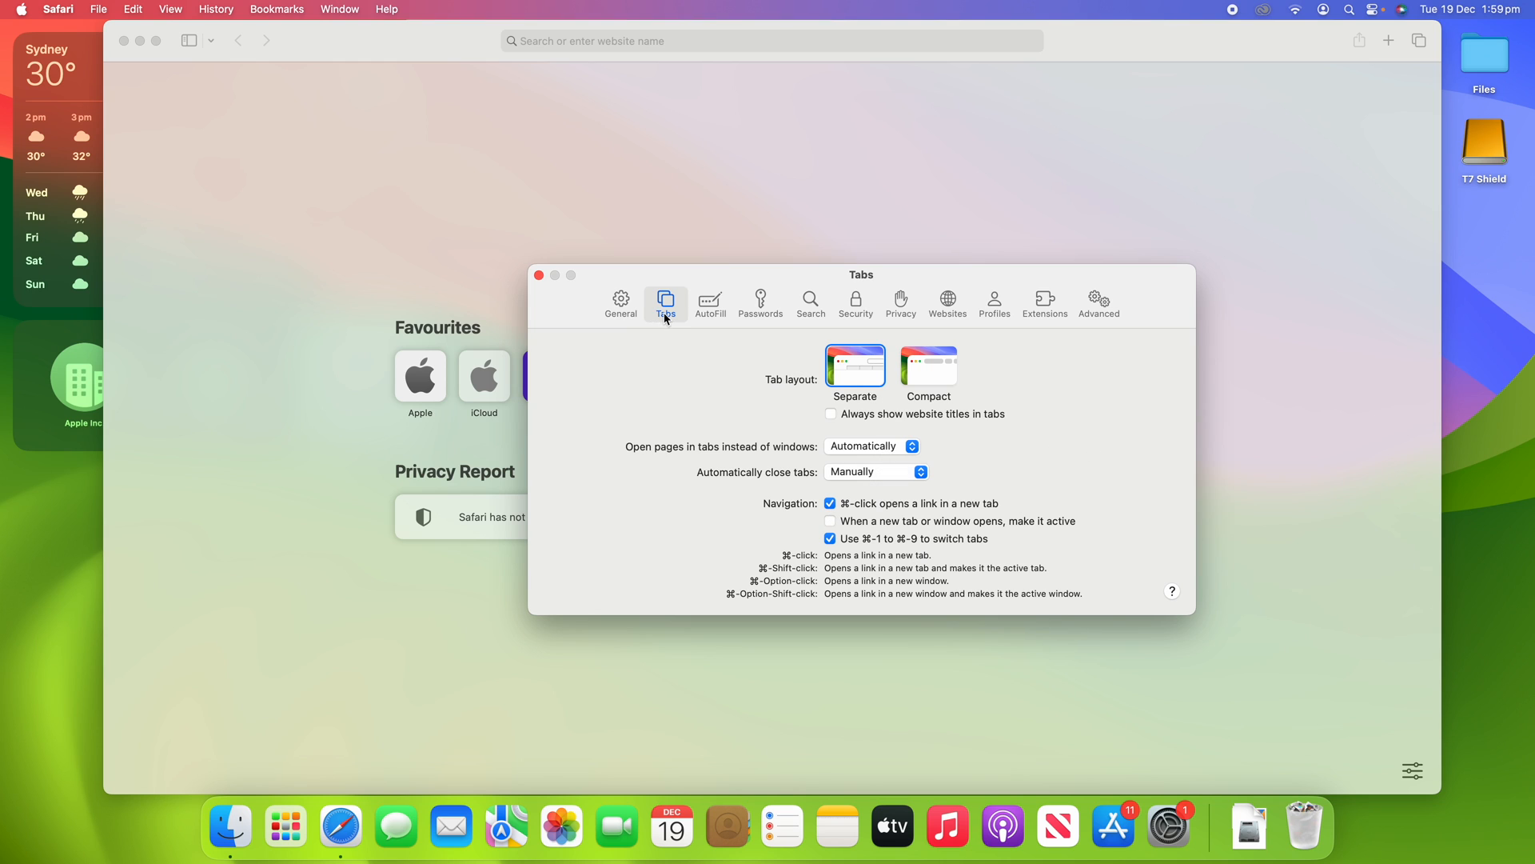
# Glance at the AutoFill, Security and Search panes, then close Settings
pyautogui.click(710, 301)
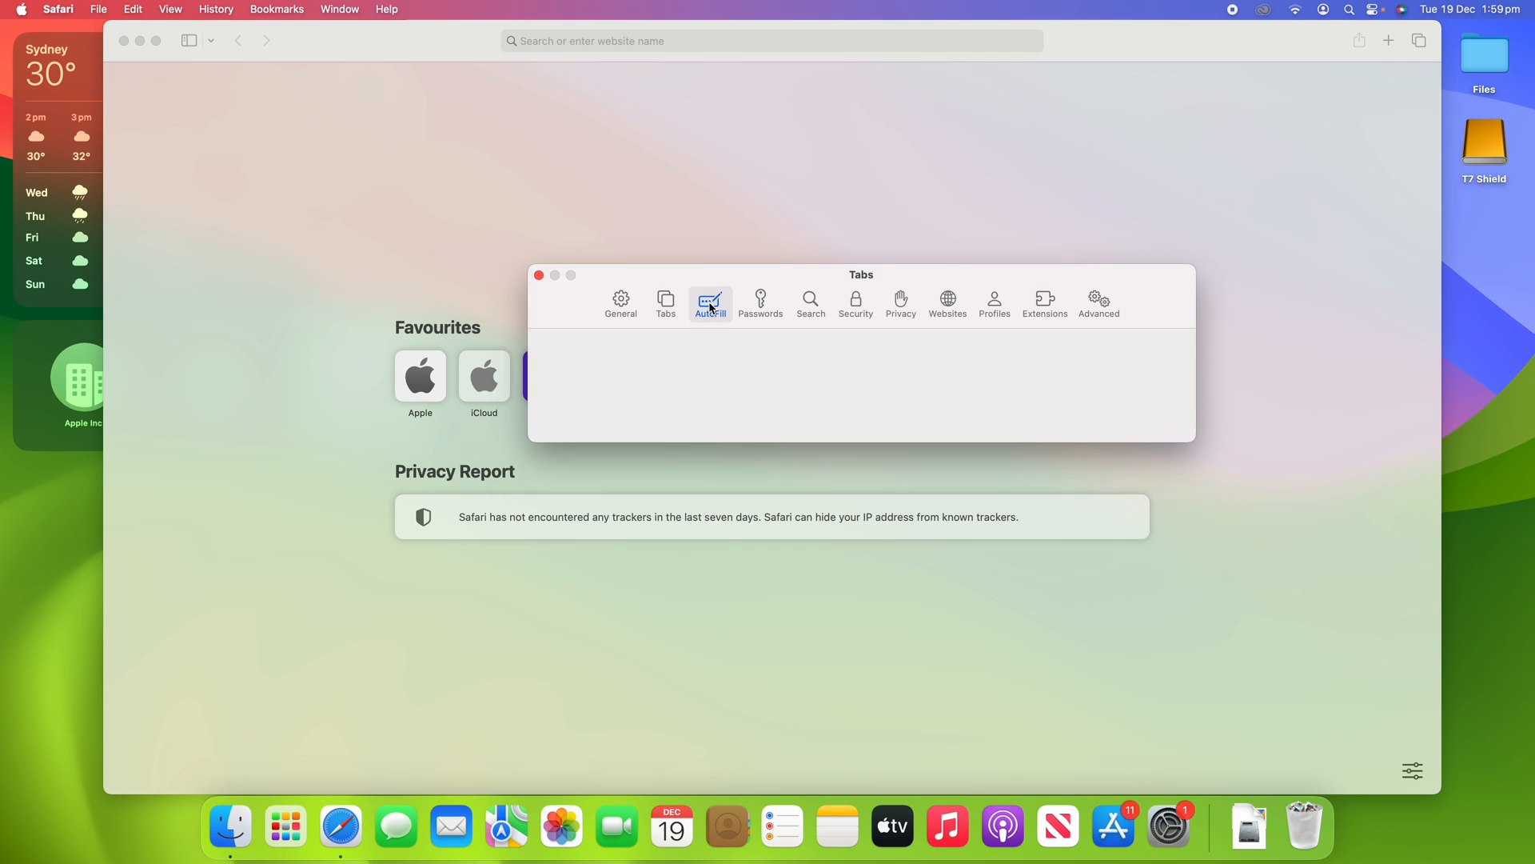
pyautogui.click(855, 304)
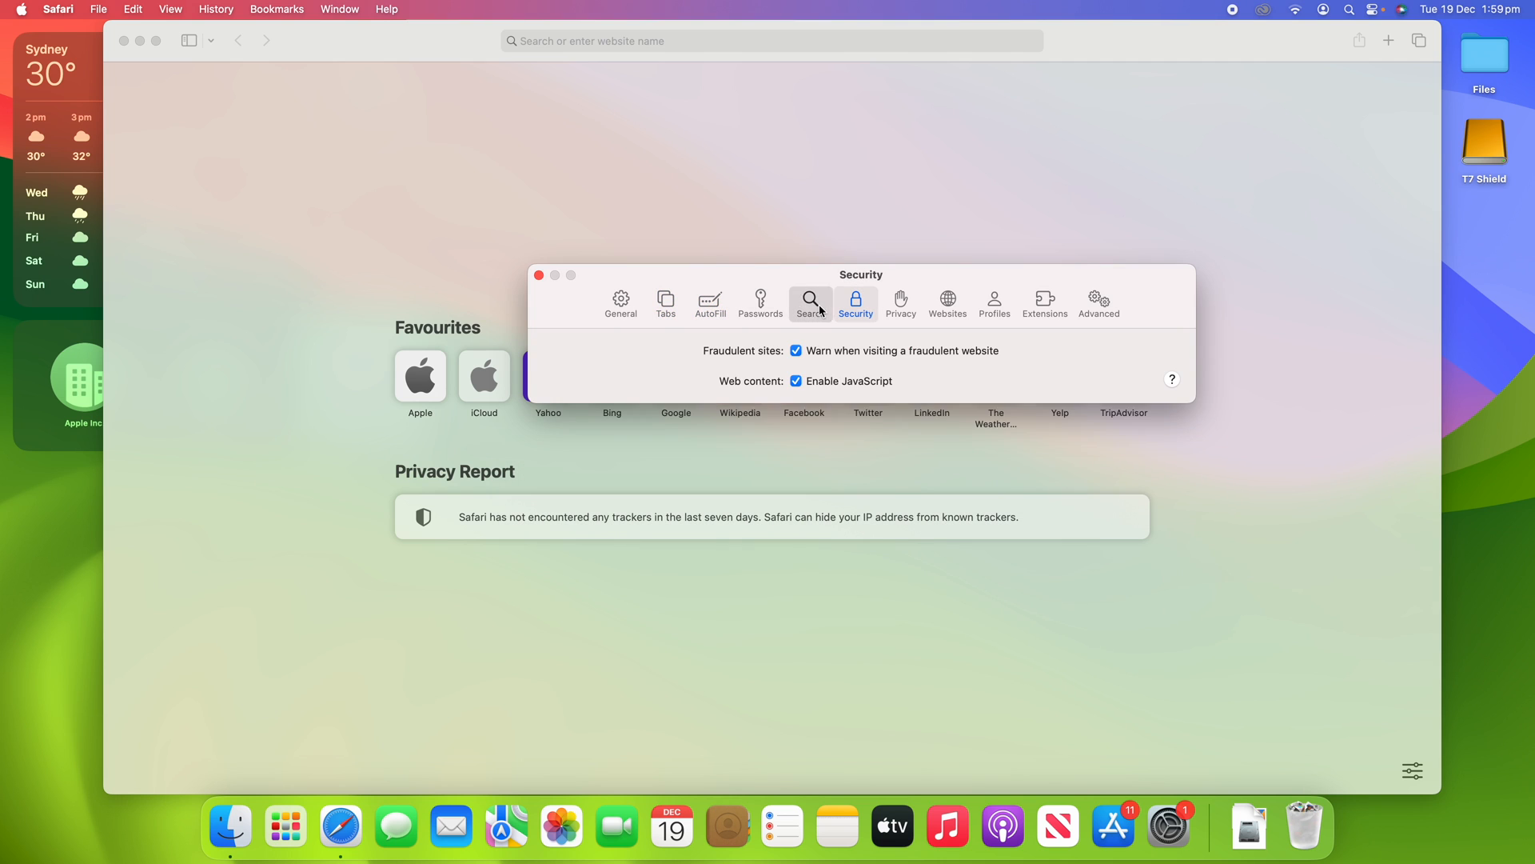
pyautogui.click(811, 302)
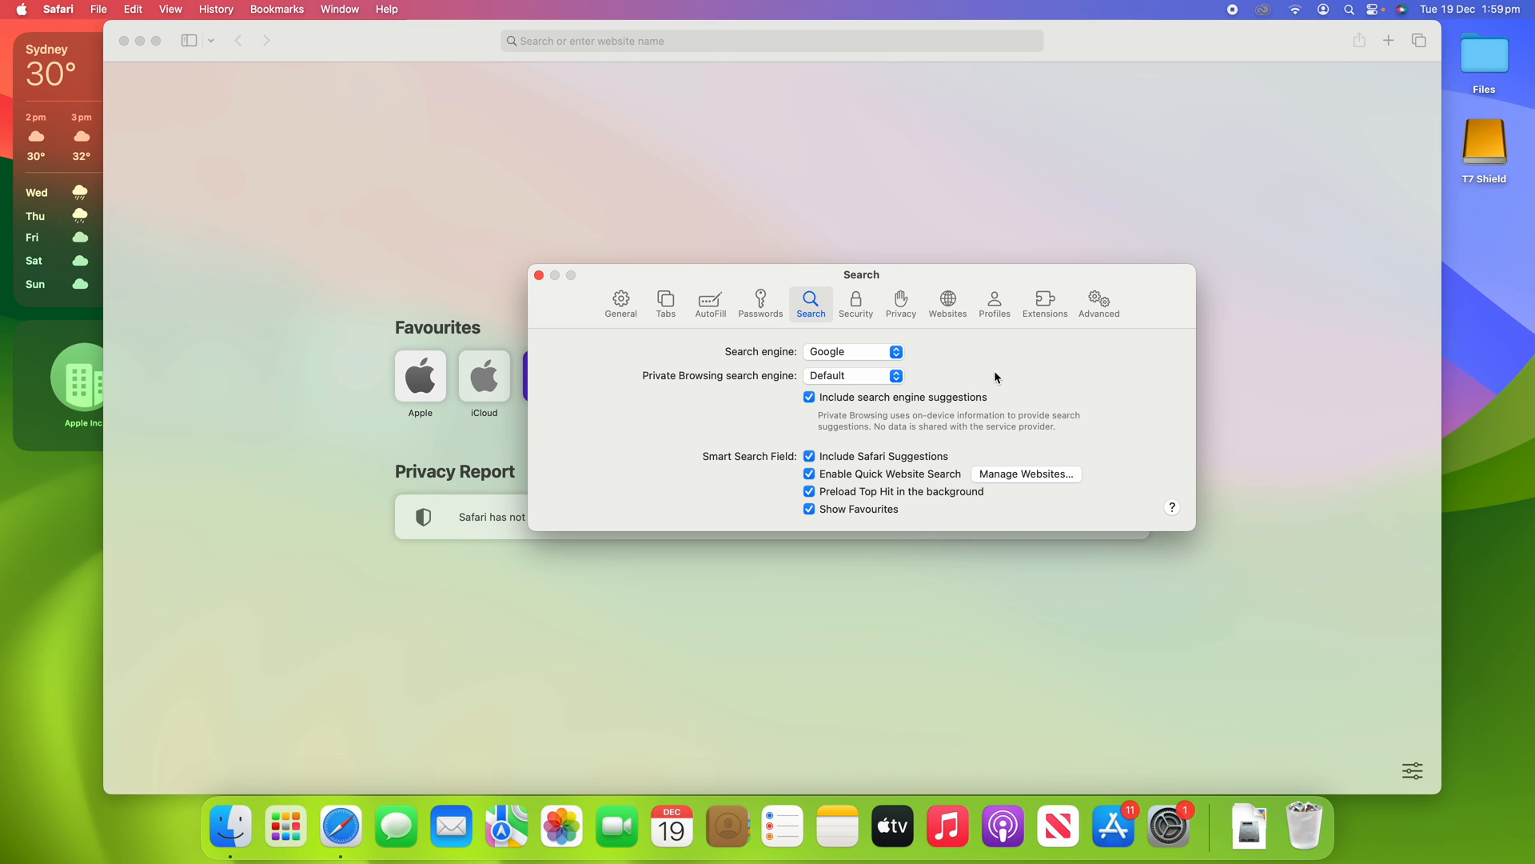
pyautogui.click(539, 275)
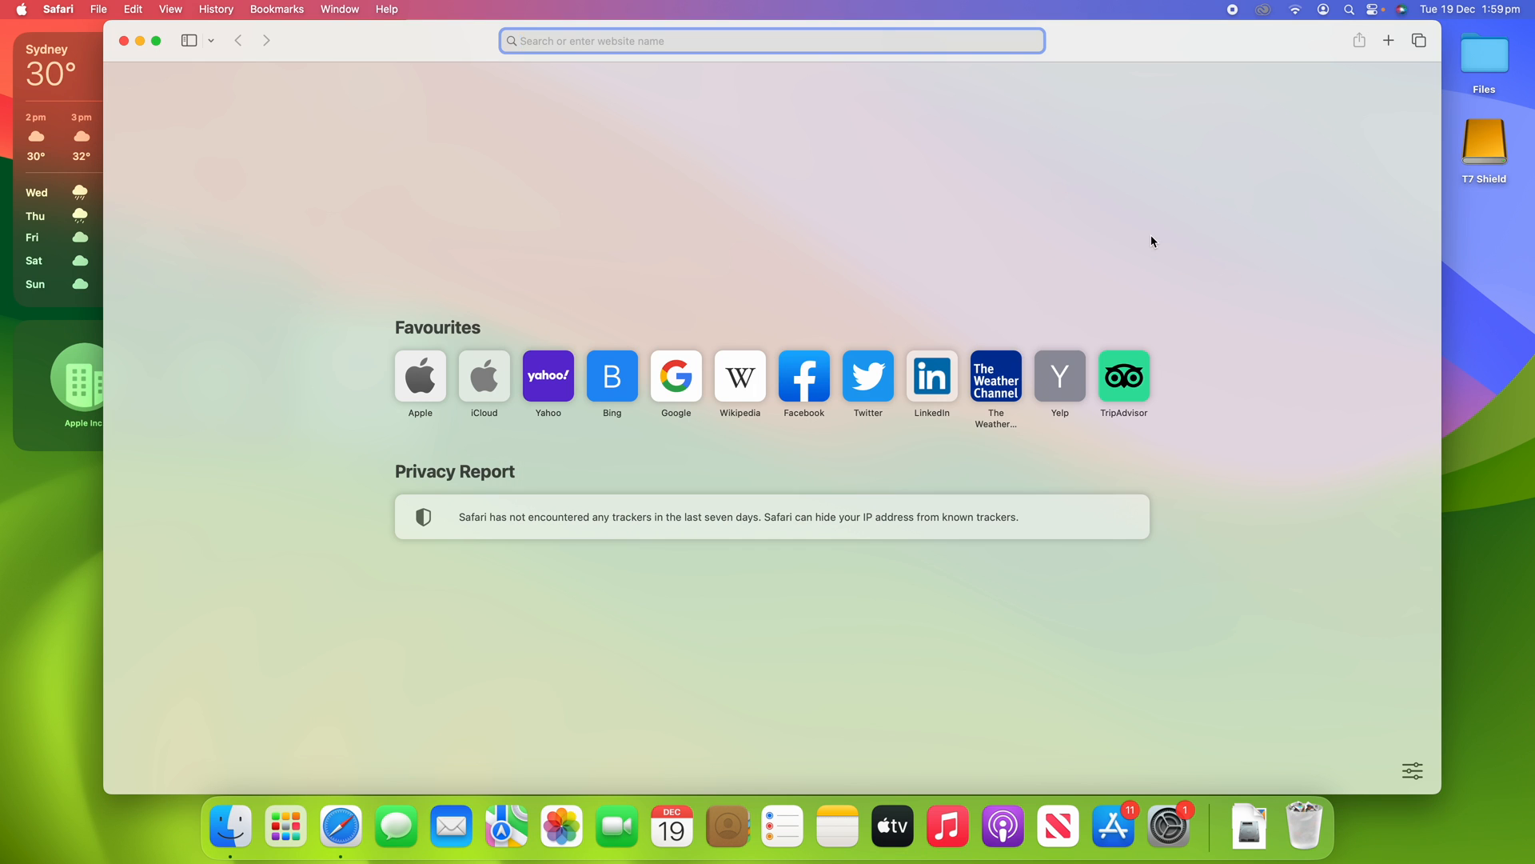